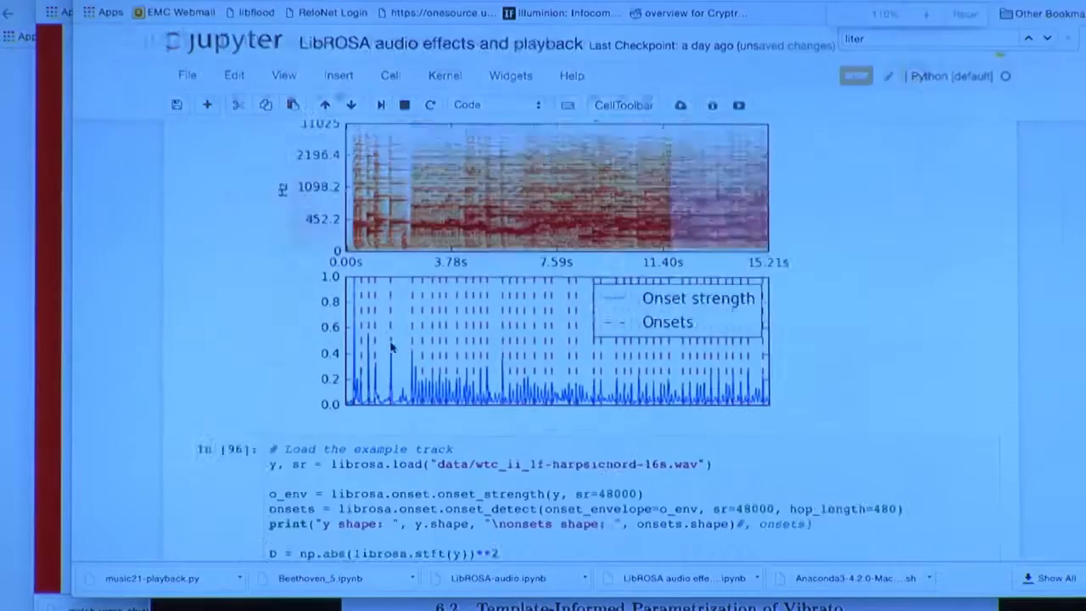
Scroll past the harpsichord onset plot before switching to Sonic Visualiser
{"action": "scroll", "scroll_direction": "down", "scroll_amount": 3}
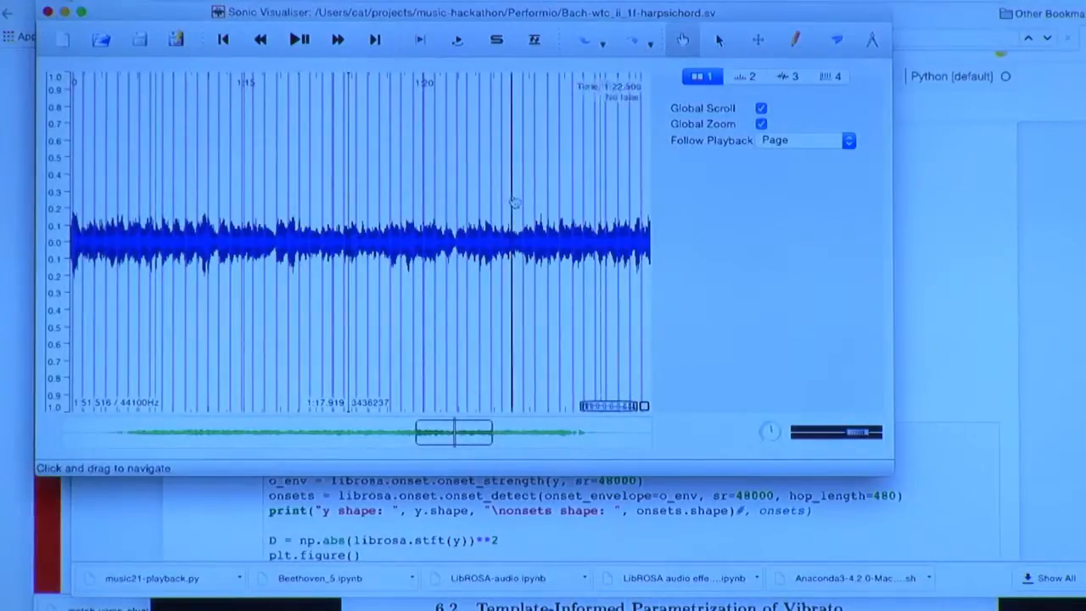
{"action": "left_click", "coordinate": [180, 3]}
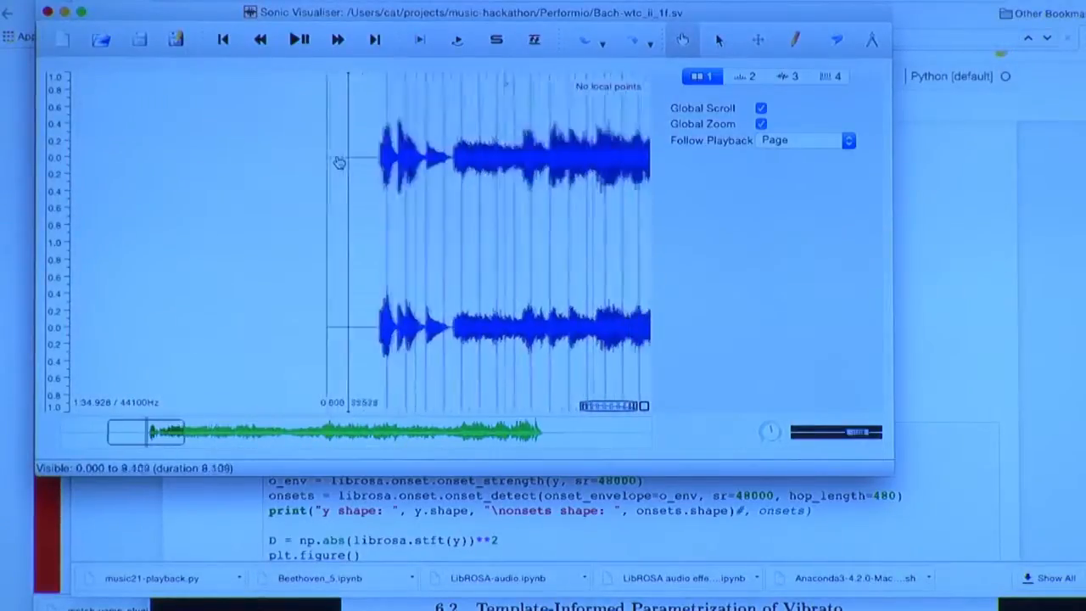
{"action": "left_click", "coordinate": [299, 41]}
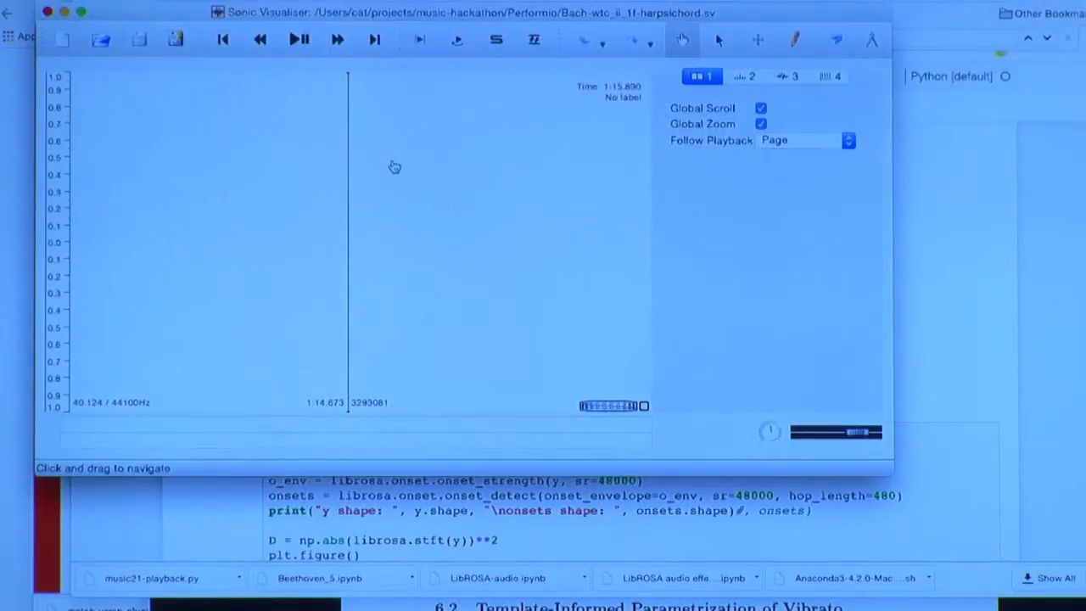
Restore the harpsichord waveform and play it back against its beat lines
{"action": "left_click", "coordinate": [299, 39]}
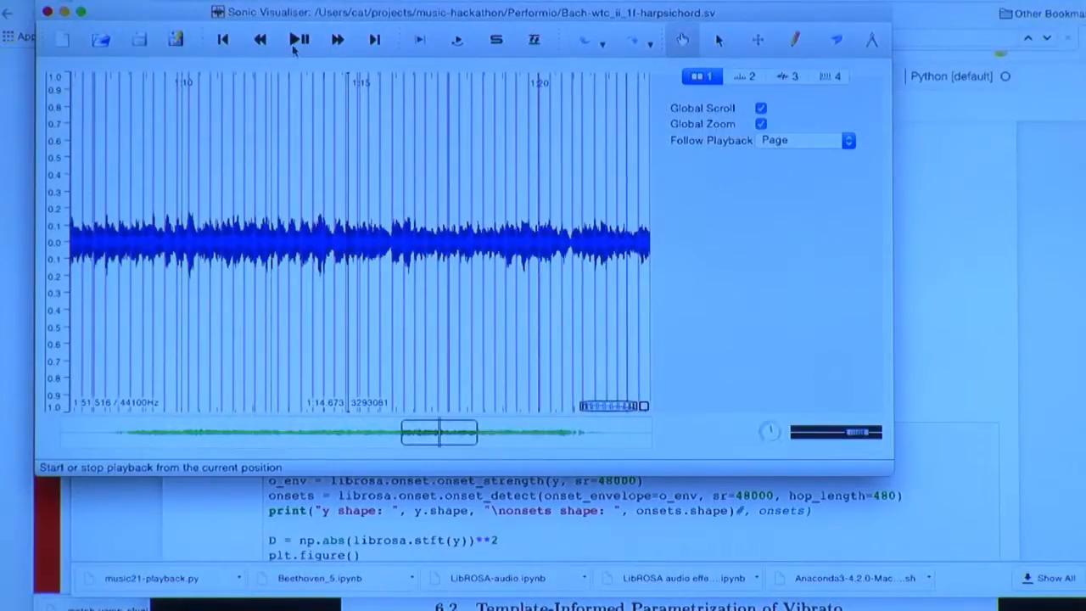
{"action": "left_click", "coordinate": [298, 41]}
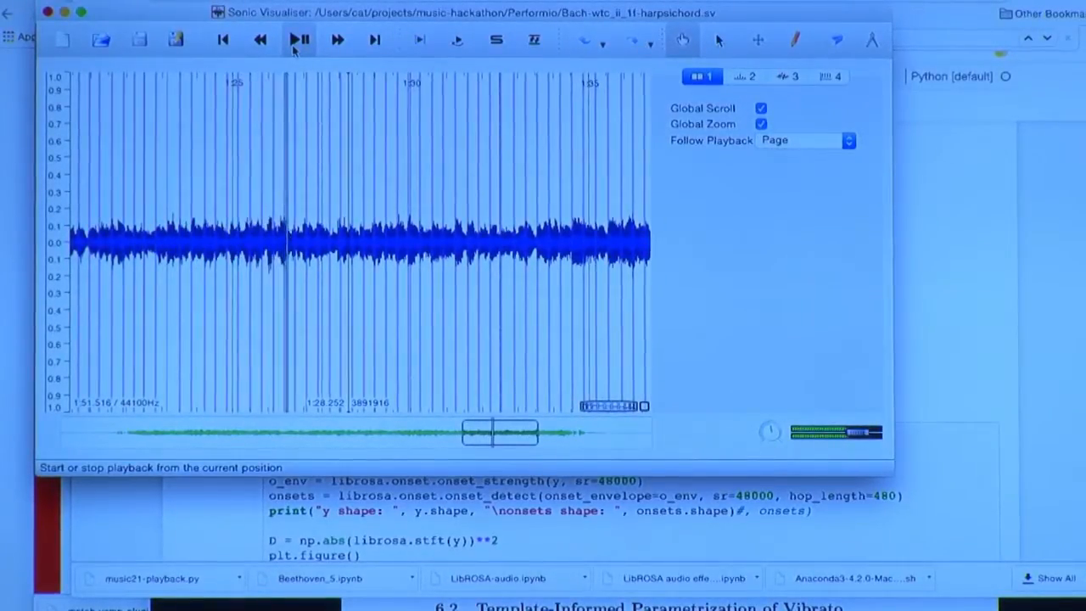
{"action": "left_click", "coordinate": [299, 39]}
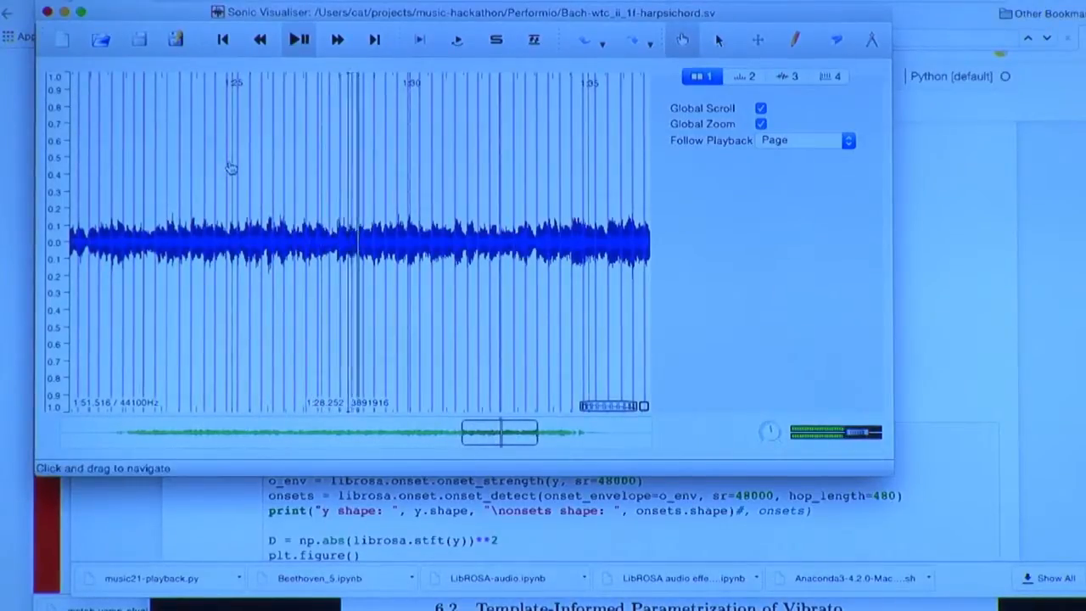
{"action": "left_click", "coordinate": [298, 41]}
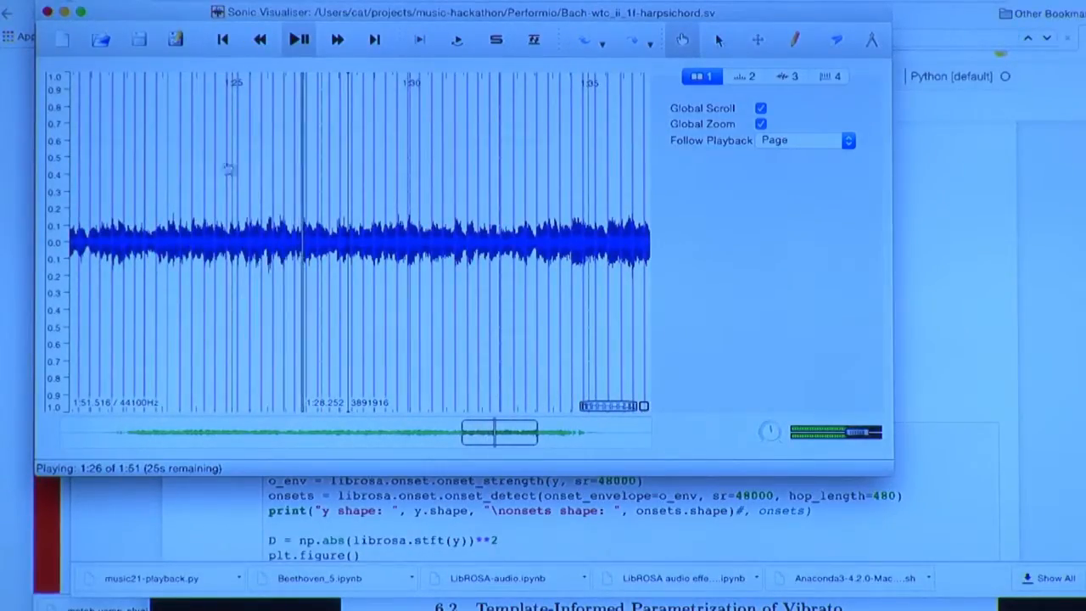
{"action": "left_click", "coordinate": [299, 41]}
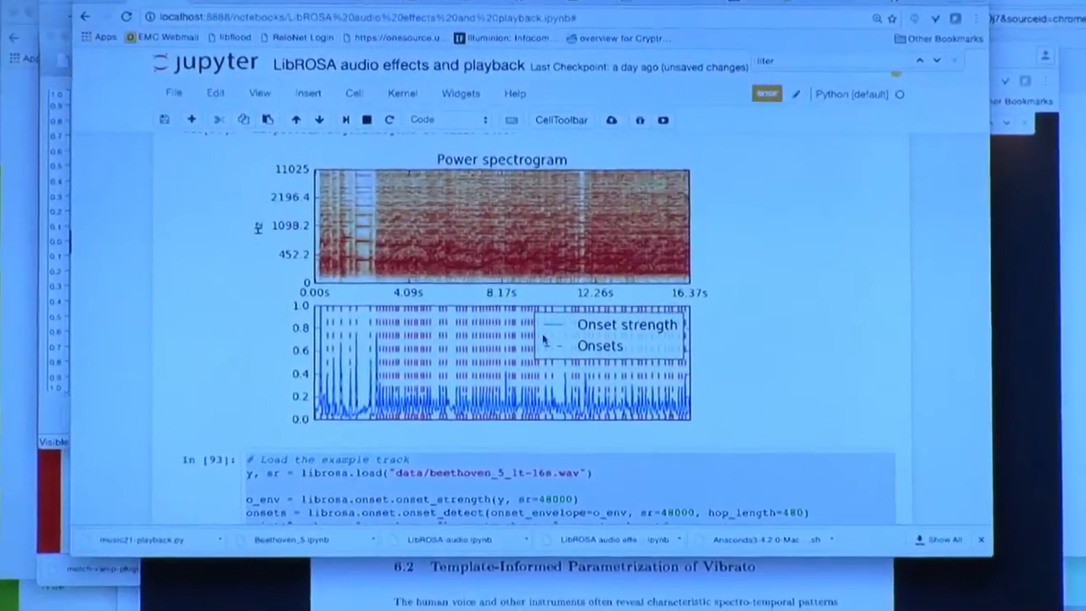
Scroll to cell In[93]'s Beethoven power spectrogram and onset strength output
{"action": "scroll", "scroll_direction": "down", "scroll_amount": 3}
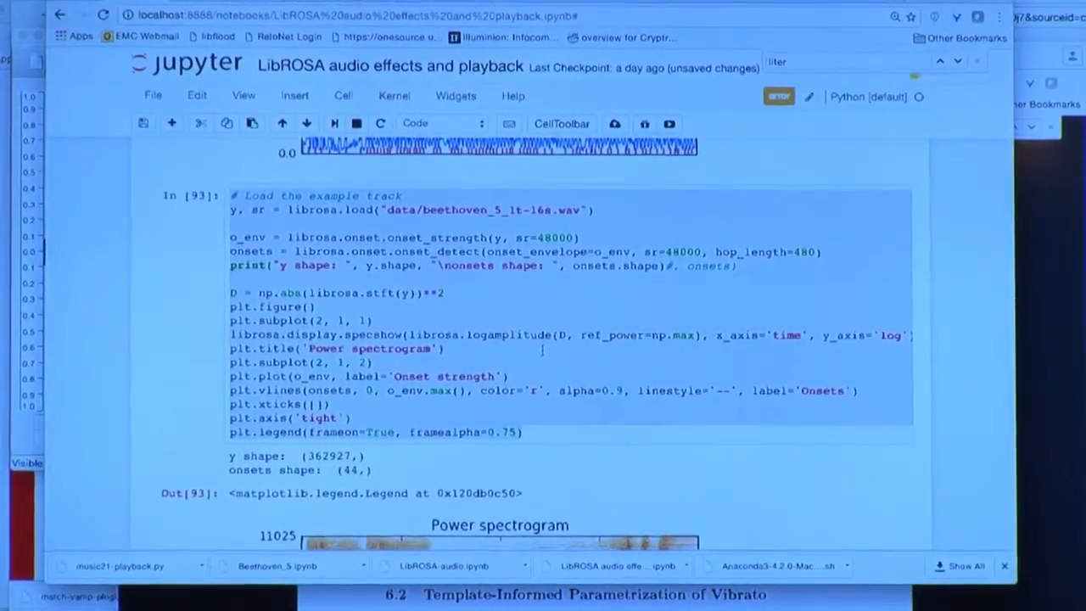
{"action": "scroll", "scroll_direction": "down", "scroll_amount": 3}
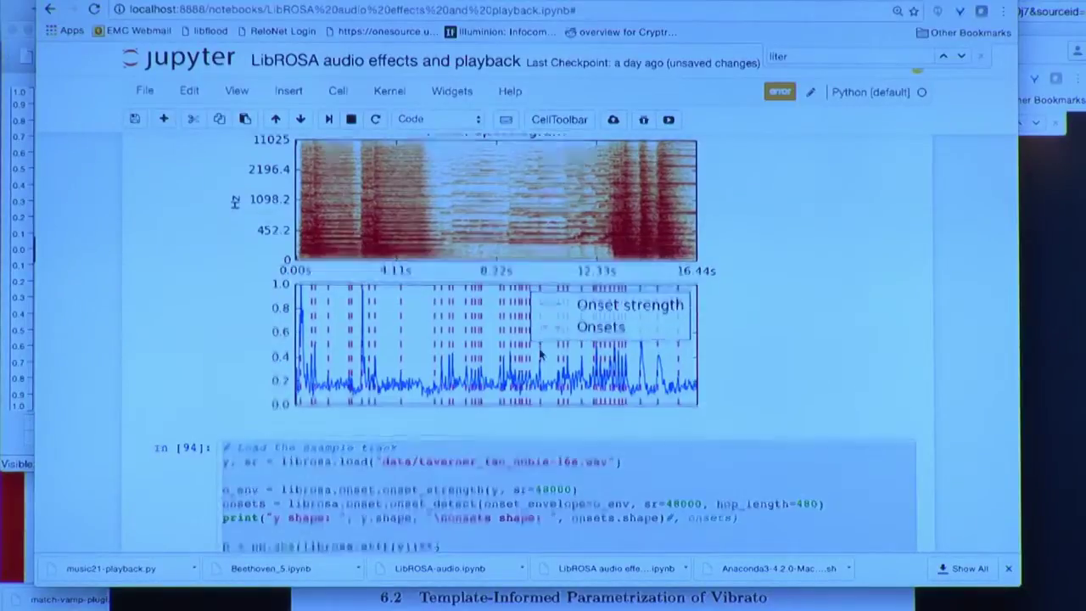
Scroll to the dance-16s.wav onset output and bring up Spotlight search
{"action": "scroll", "scroll_direction": "down", "scroll_amount": 3}
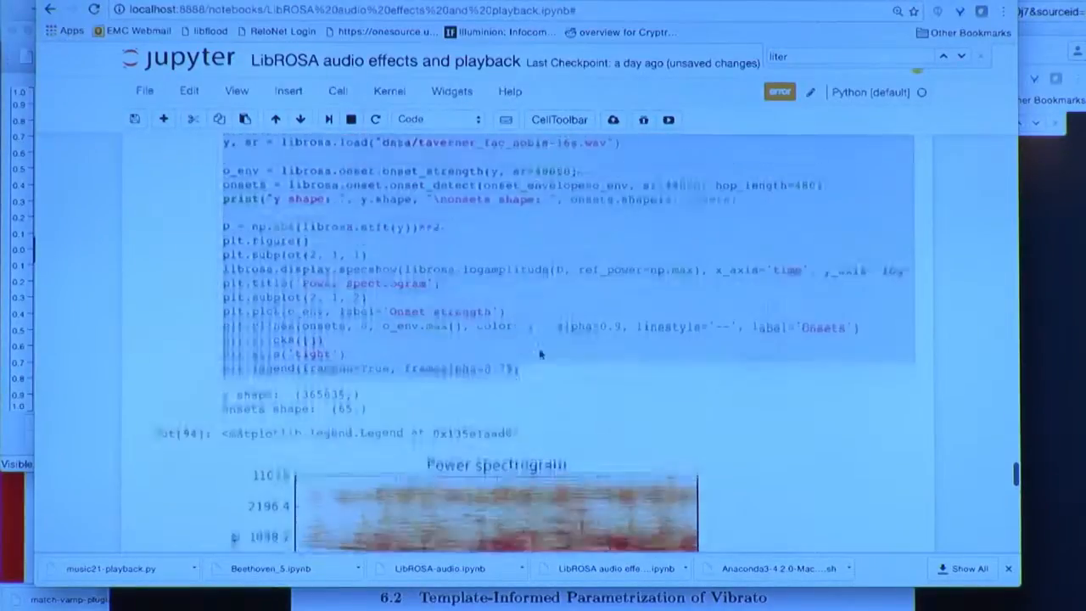
{"action": "scroll", "scroll_direction": "down", "scroll_amount": 3}
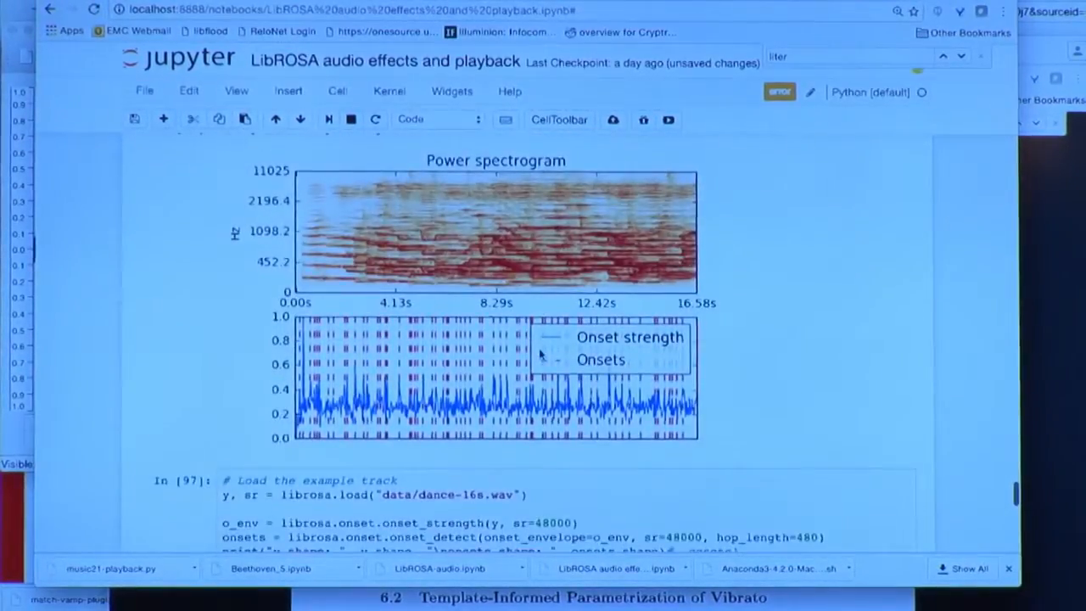
{"action": "mouse_move", "coordinate": [392, 404]}
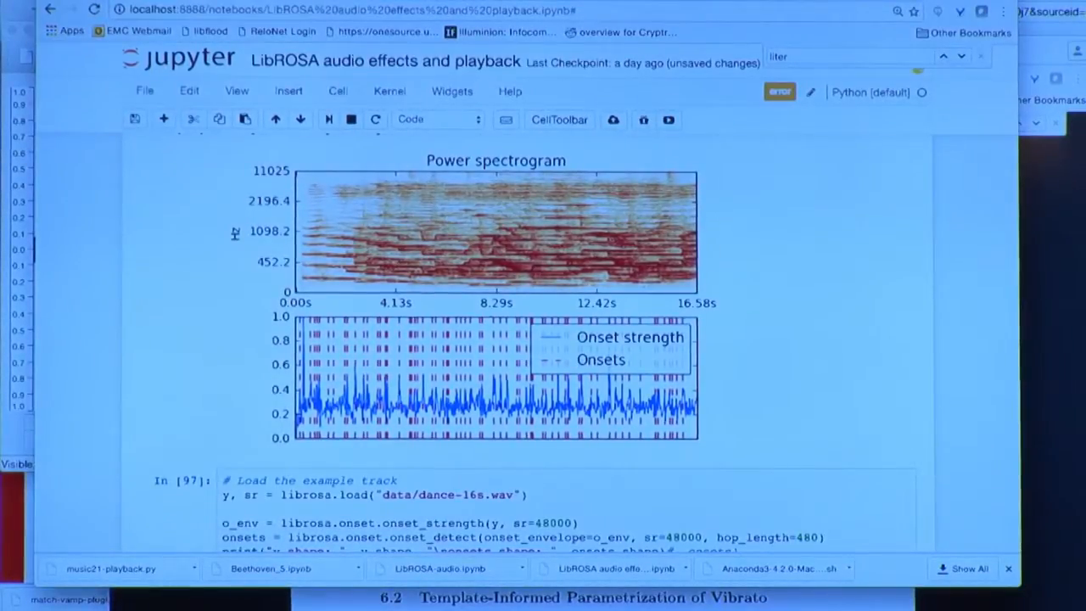
{"action": "key", "text": "cmd+space"}
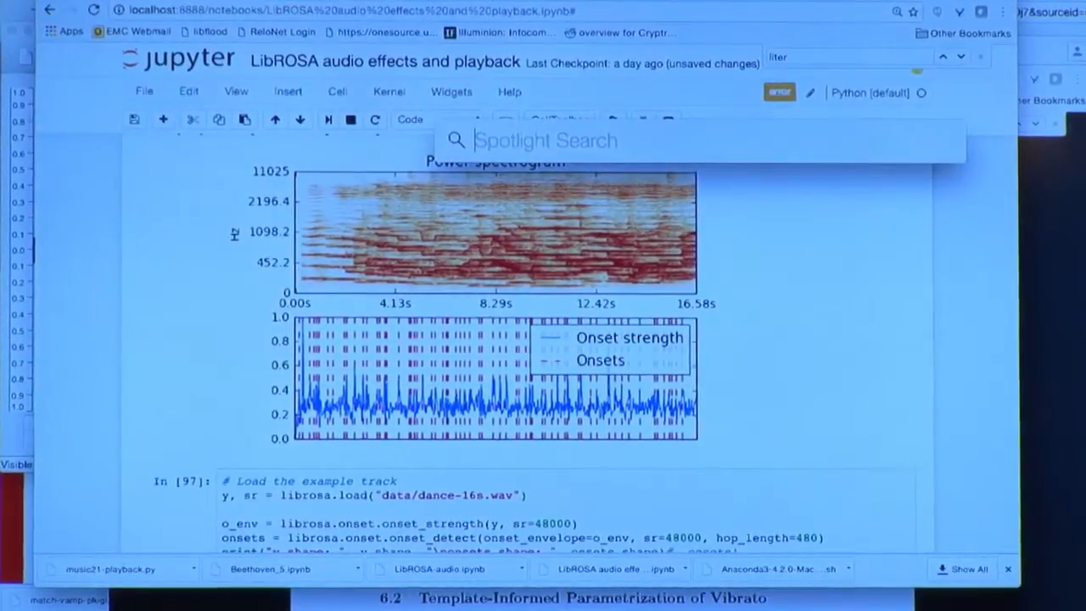
Search 'fac nob' to open taverner_fac_nobis-16s.wav in iTunes
{"action": "type", "text": "fac no"}
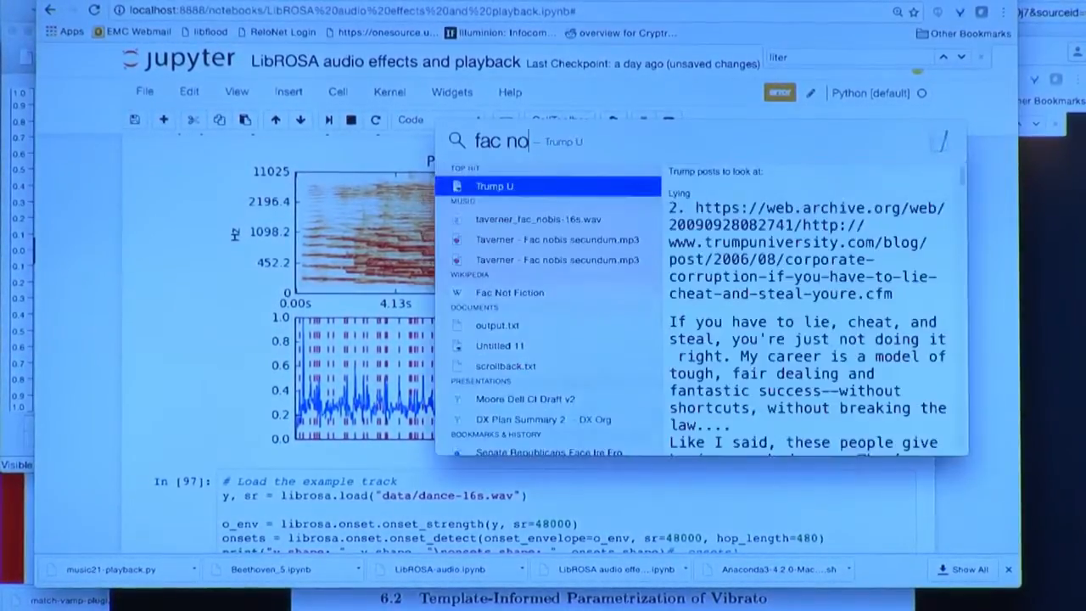
{"action": "type", "text": "b"}
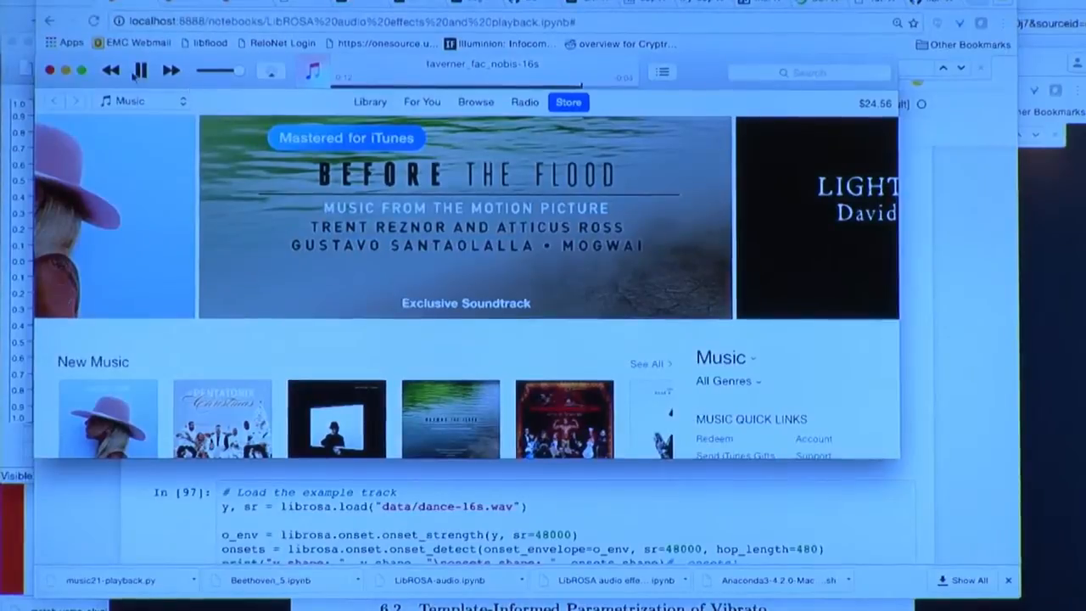
Play the Taverner Fac nobis clip in iTunes, then move to a new Chrome tab
{"action": "left_click", "coordinate": [139, 71]}
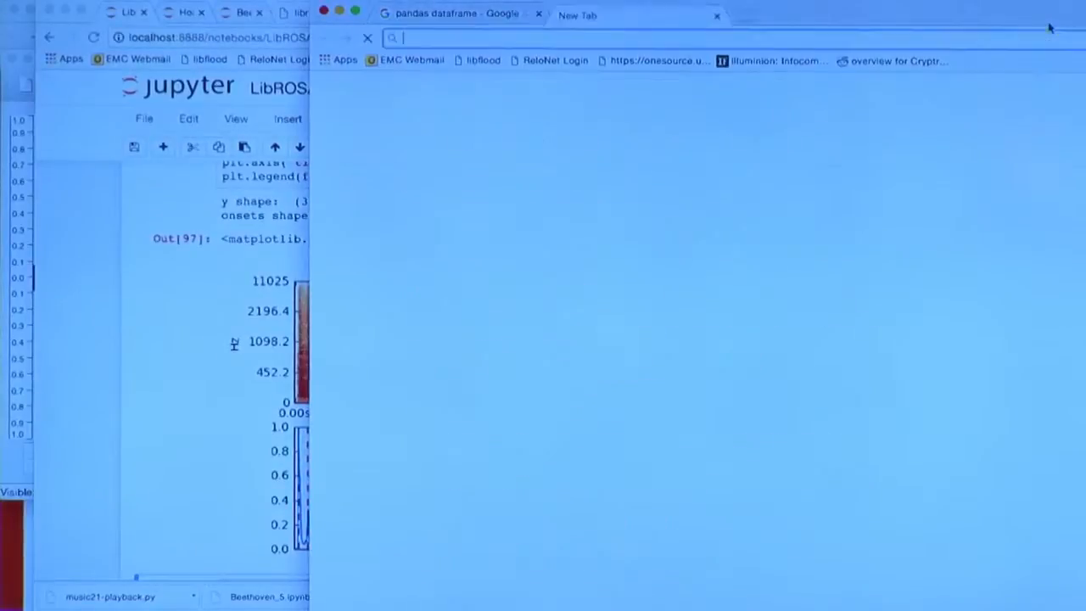
Enter the search query 'adolescent dance' in the new tab's address bar
{"action": "type", "text": "dataframe diff nan"}
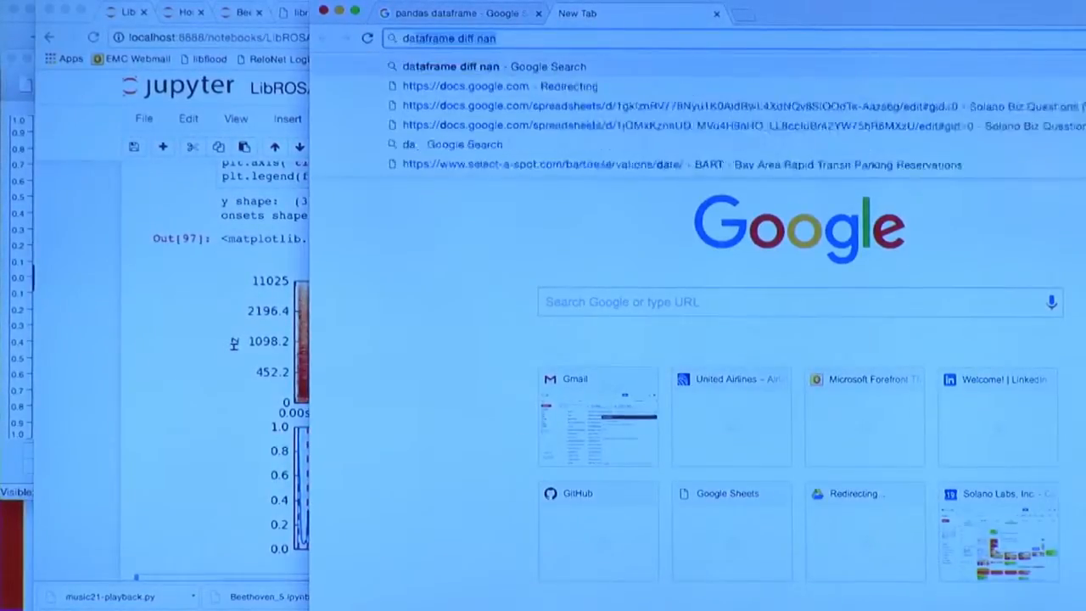
{"action": "type", "text": "danc"}
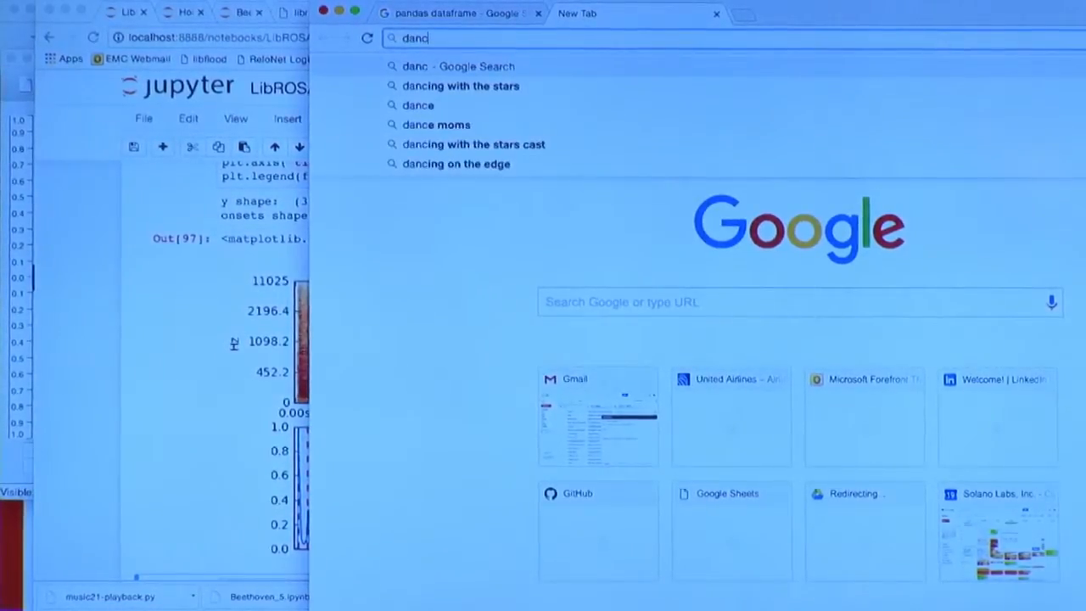
{"action": "type", "text": "e"}
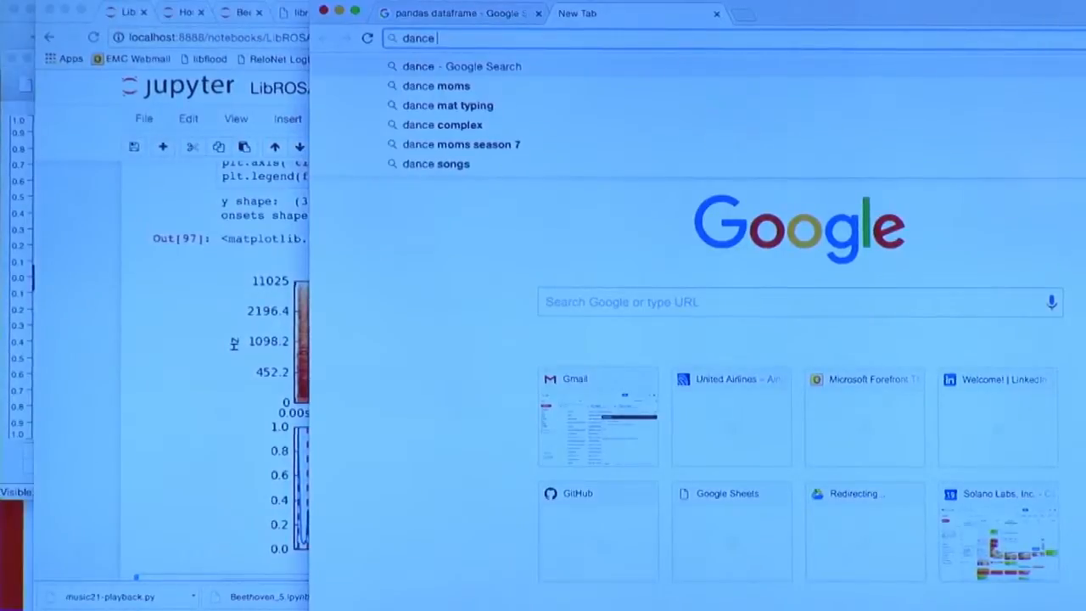
{"action": "type", "text": "adol"}
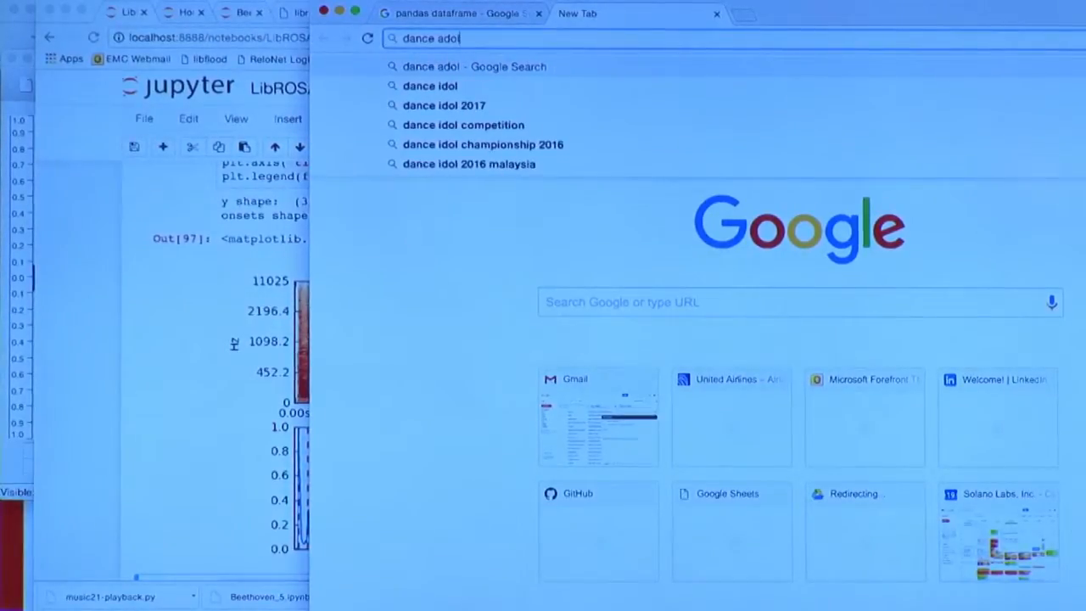
{"action": "type", "text": "adolescent dance"}
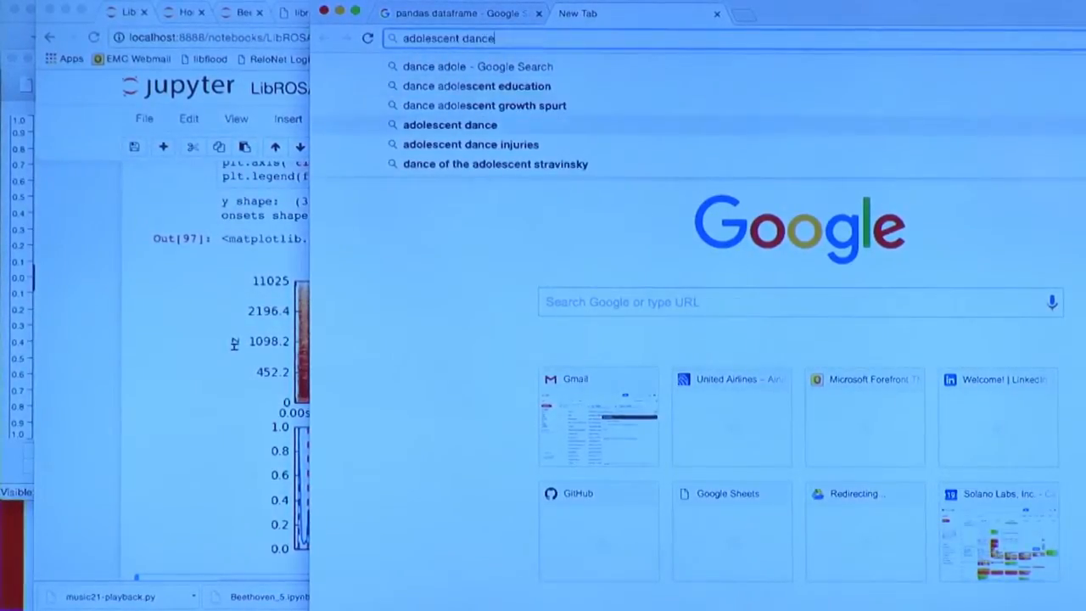